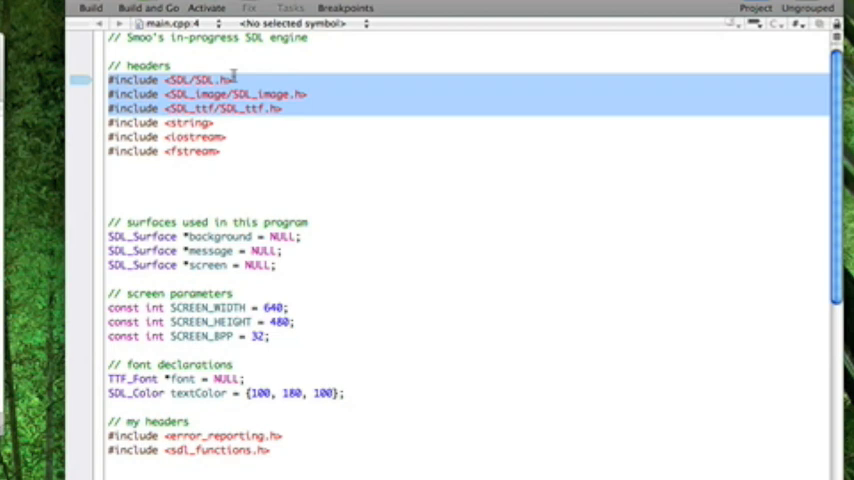
Bring up sdl_functions.h and scroll through initialize_SDL, load_image and apply_surface.
{"action": "left_click", "coordinate": [310, 94]}
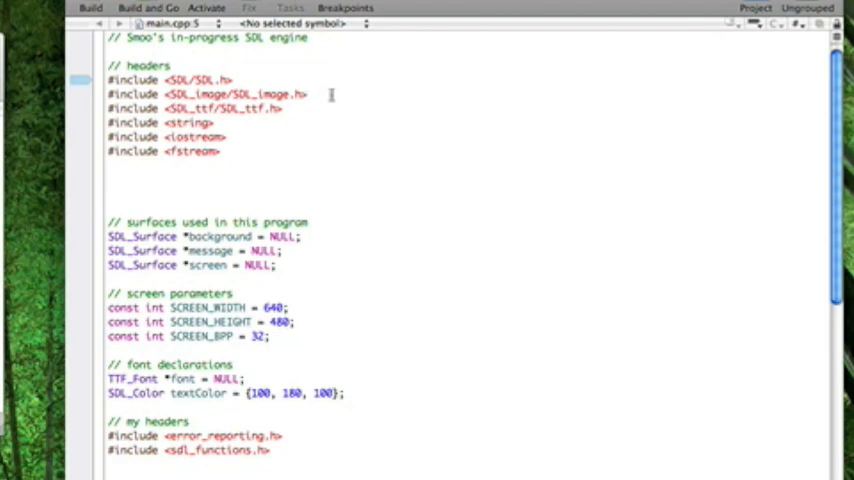
{"action": "left_click", "coordinate": [308, 94]}
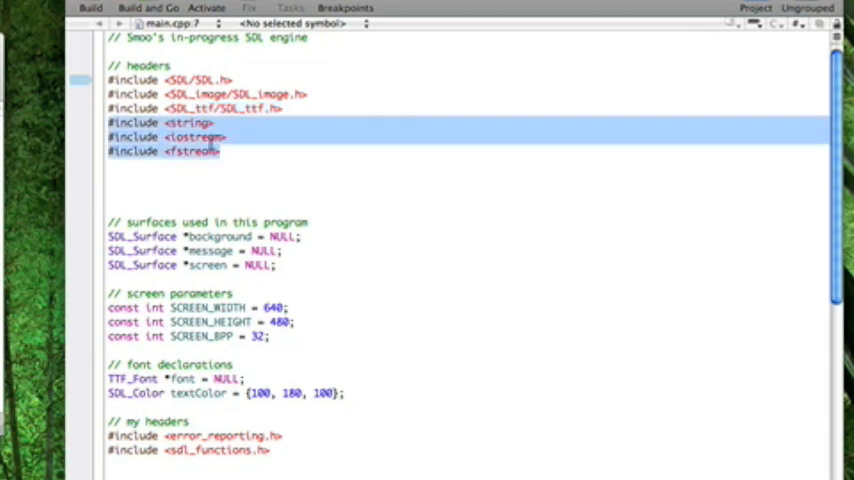
{"action": "mouse_move", "coordinate": [458, 180]}
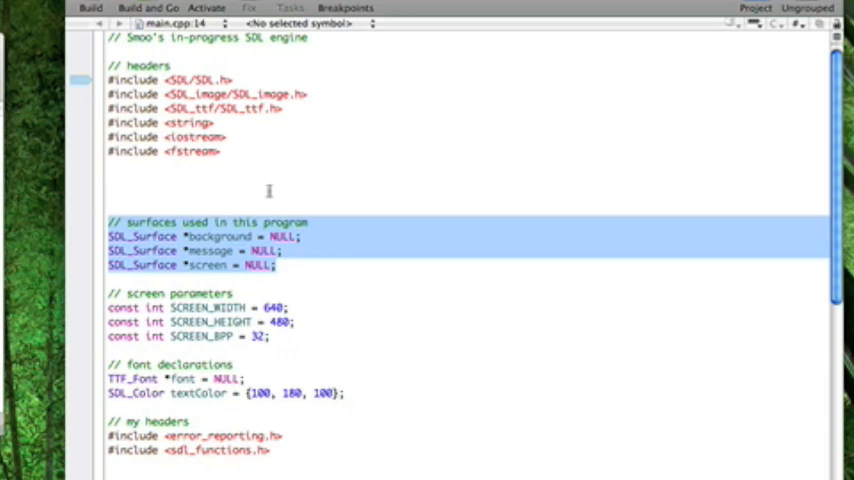
{"action": "mouse_move", "coordinate": [268, 388]}
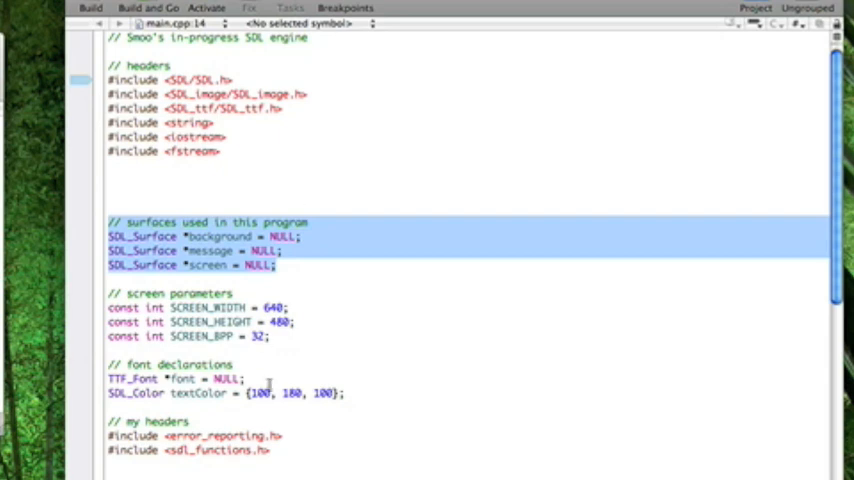
{"action": "mouse_move", "coordinate": [280, 336]}
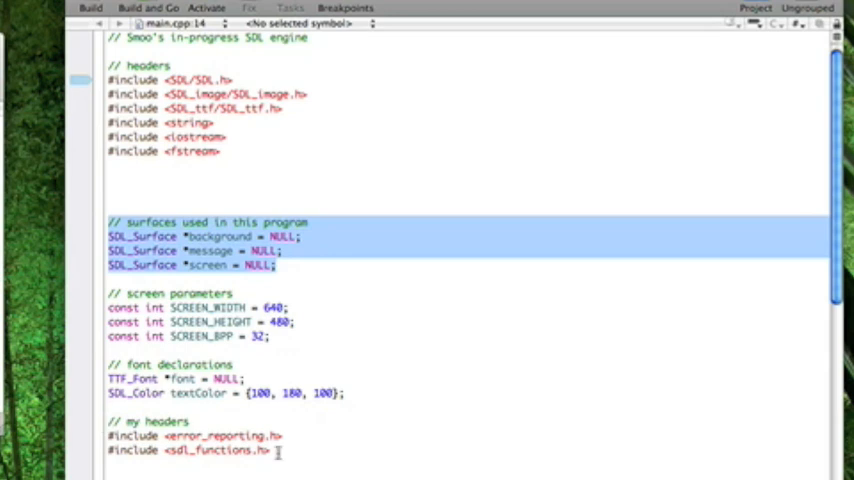
{"action": "mouse_move", "coordinate": [300, 444]}
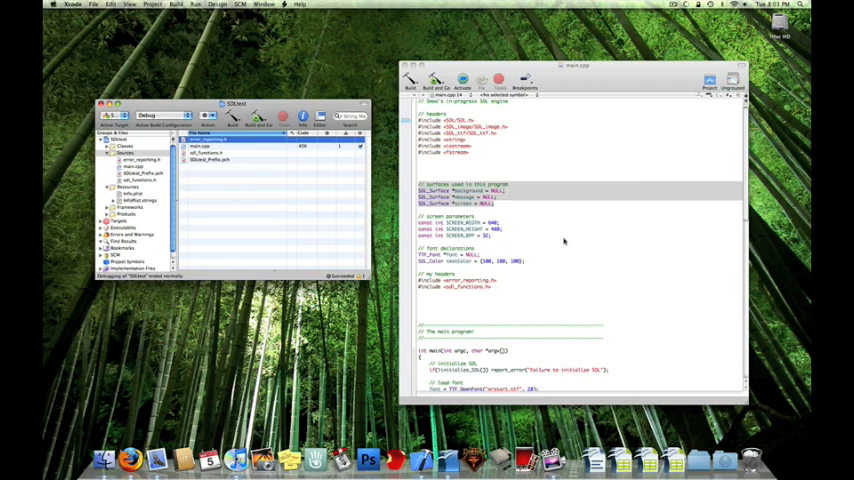
{"action": "mouse_move", "coordinate": [500, 288]}
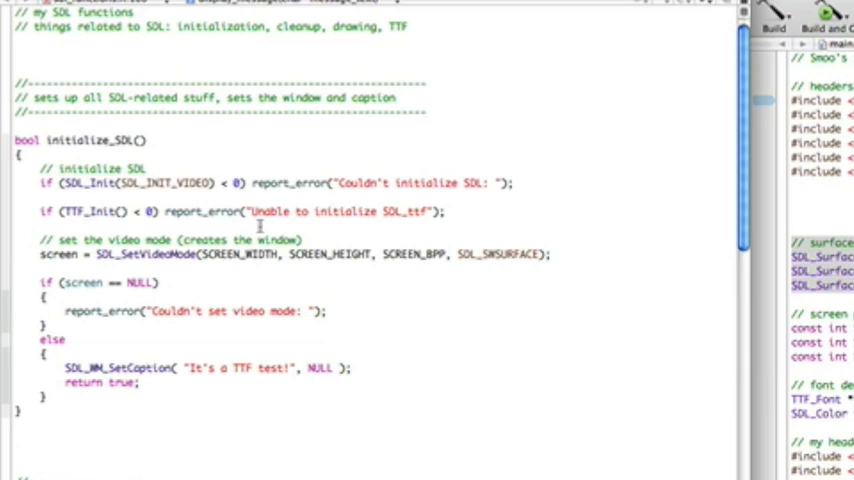
{"action": "scroll", "scroll_direction": "down", "scroll_amount": 3}
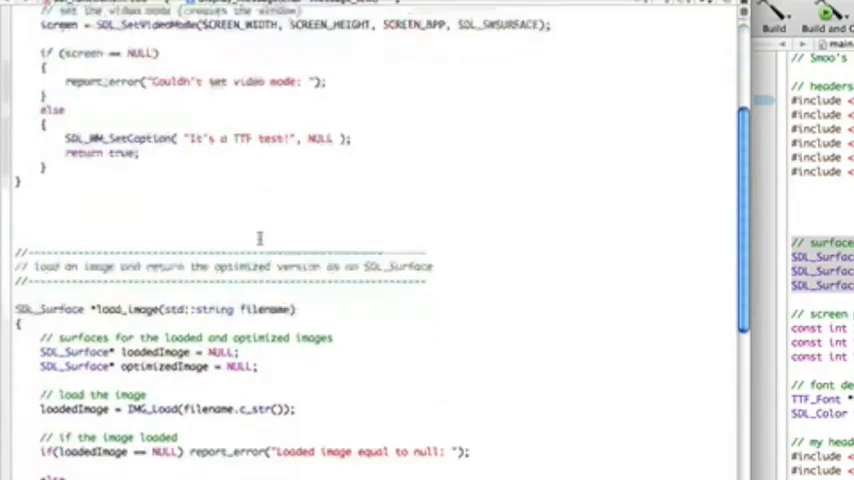
{"action": "scroll", "scroll_direction": "down", "scroll_amount": 3}
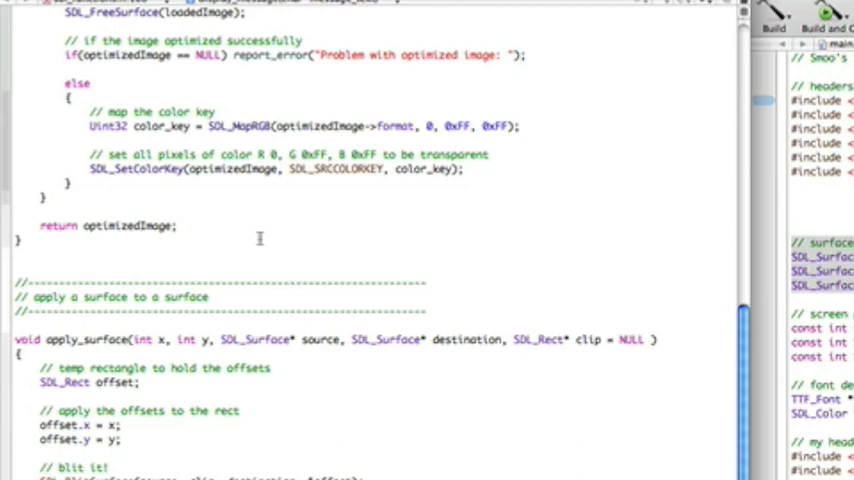
{"action": "scroll", "scroll_direction": "down", "scroll_amount": 3}
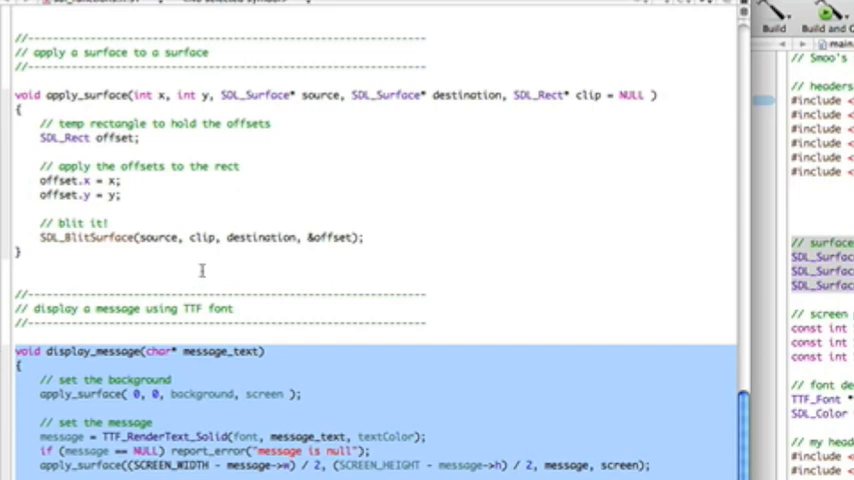
Focus the editor and scroll on to the display_message helper.
{"action": "left_click", "coordinate": [204, 270]}
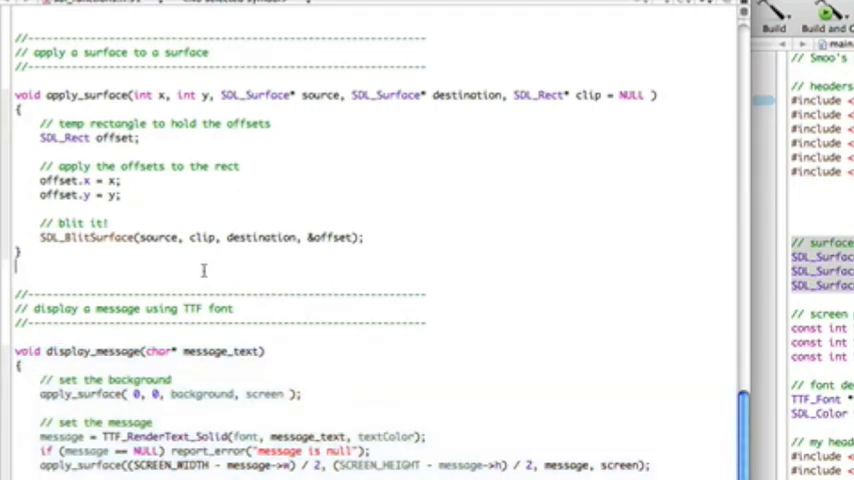
{"action": "scroll", "scroll_direction": "down", "scroll_amount": 3}
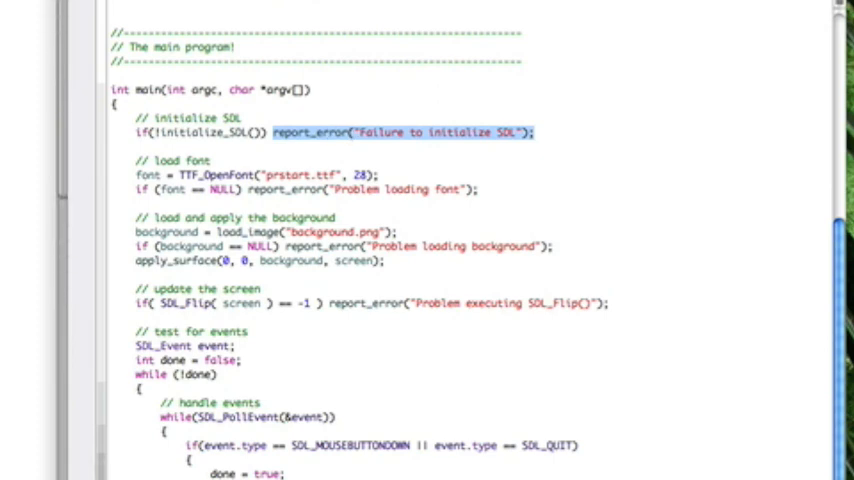
{"action": "mouse_move", "coordinate": [228, 168]}
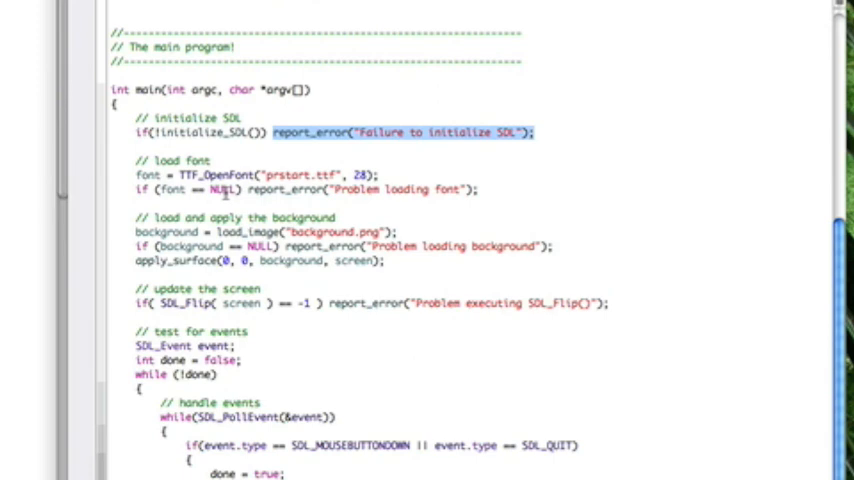
{"action": "scroll", "scroll_direction": "down", "scroll_amount": 3}
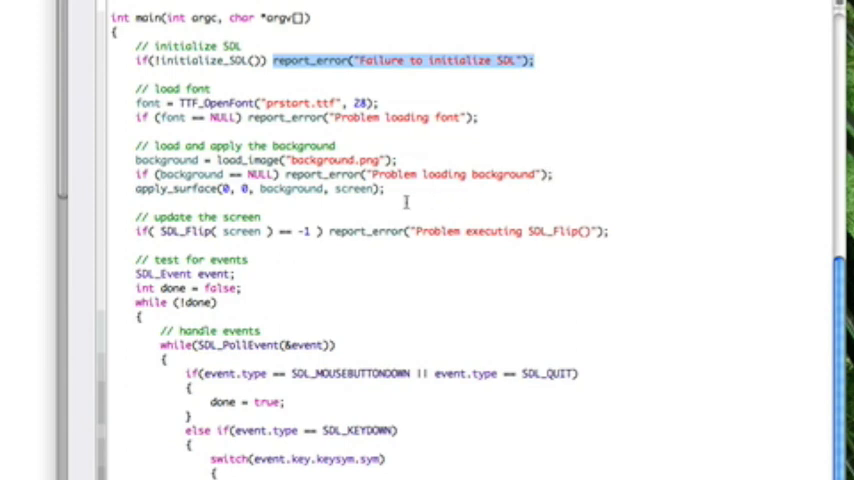
{"action": "mouse_move", "coordinate": [392, 190]}
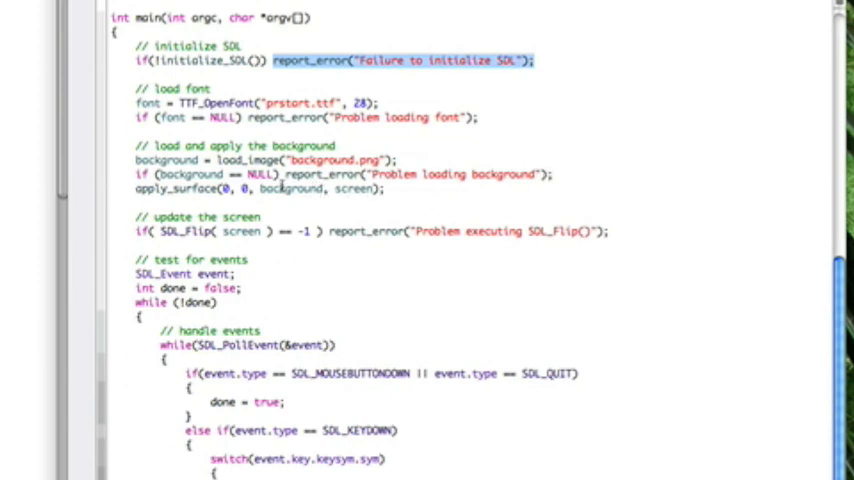
{"action": "mouse_move", "coordinate": [390, 210]}
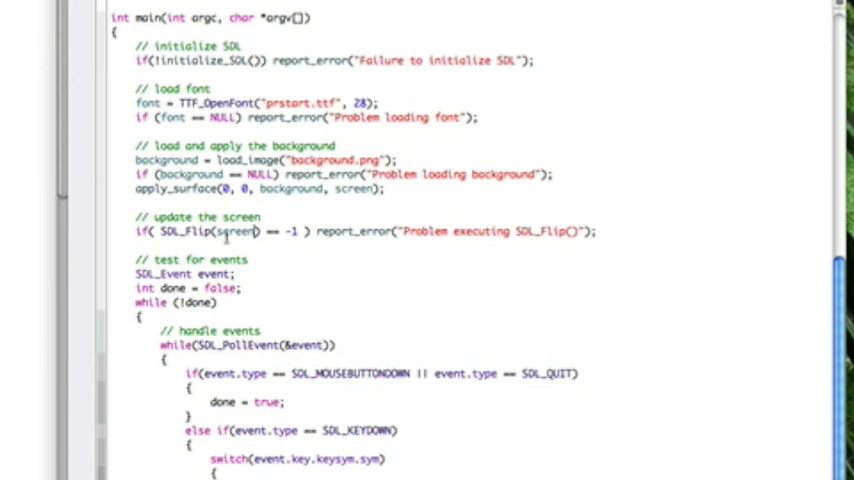
{"action": "scroll", "scroll_direction": "down", "scroll_amount": 3}
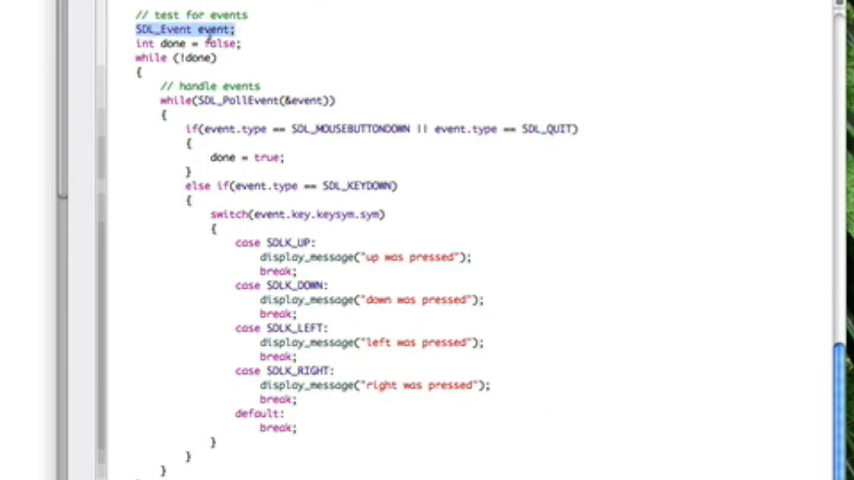
{"action": "left_click", "coordinate": [284, 32]}
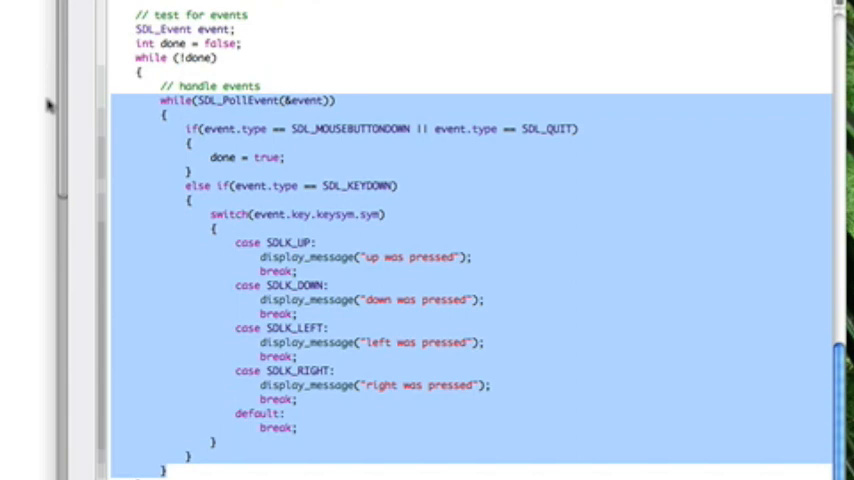
{"action": "left_click", "coordinate": [248, 100]}
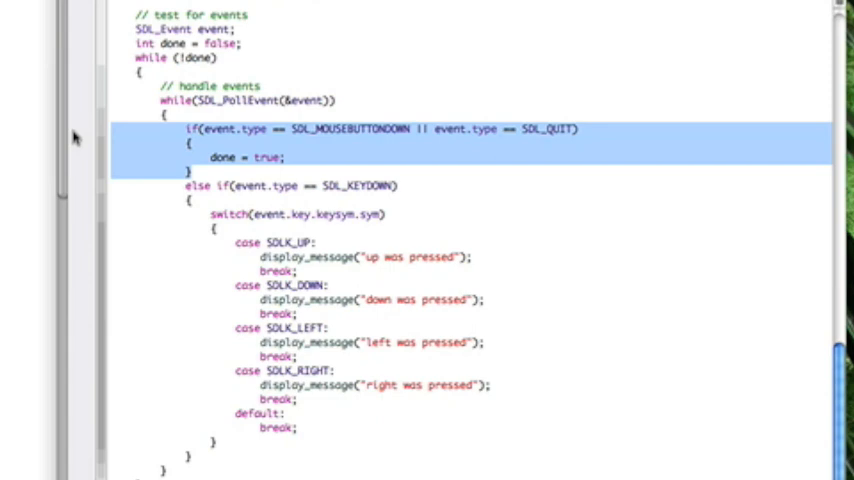
{"action": "mouse_move", "coordinate": [128, 68]}
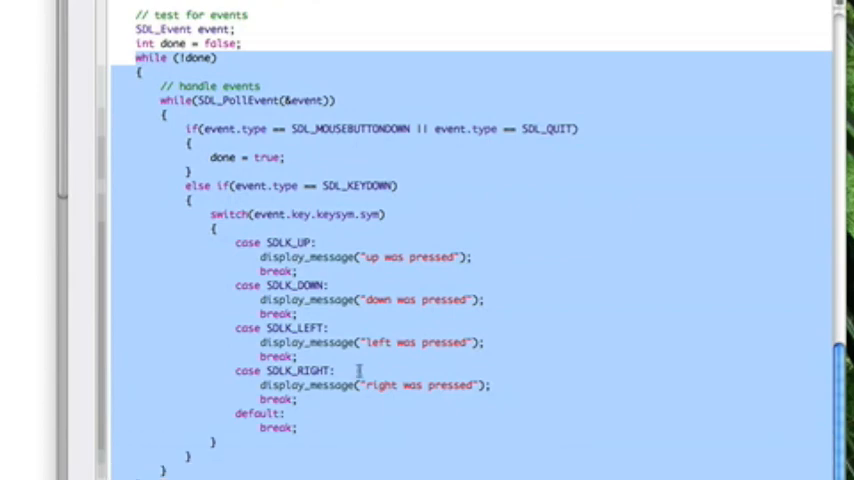
{"action": "mouse_move", "coordinate": [196, 186]}
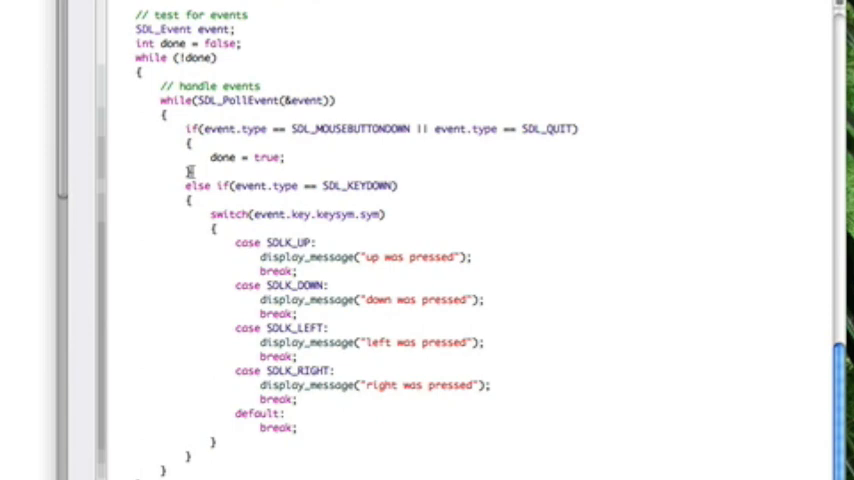
{"action": "scroll", "scroll_direction": "down", "scroll_amount": 3}
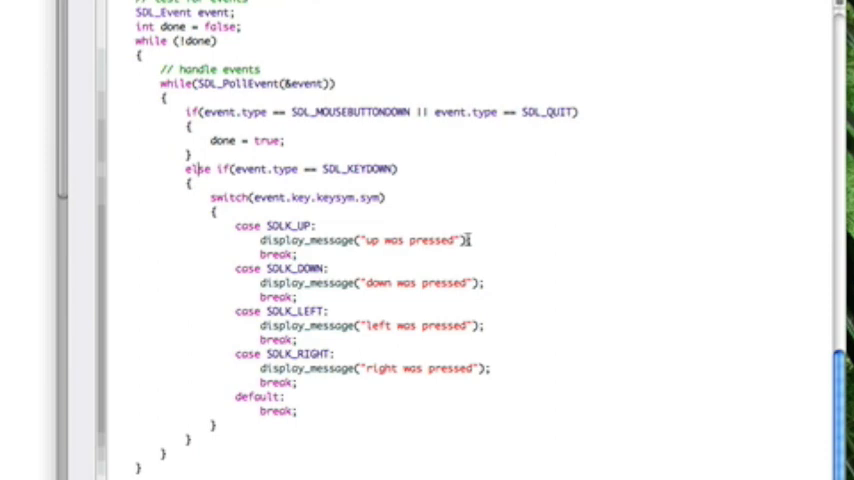
{"action": "left_click", "coordinate": [198, 168]}
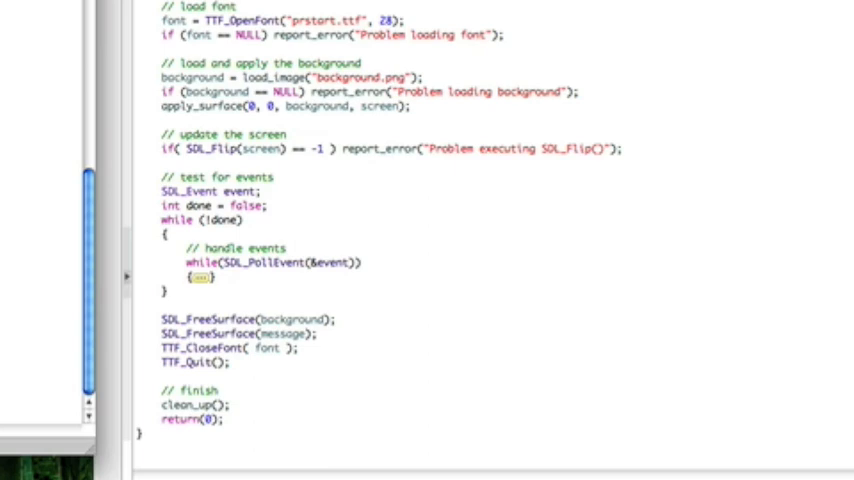
{"action": "mouse_move", "coordinate": [120, 246]}
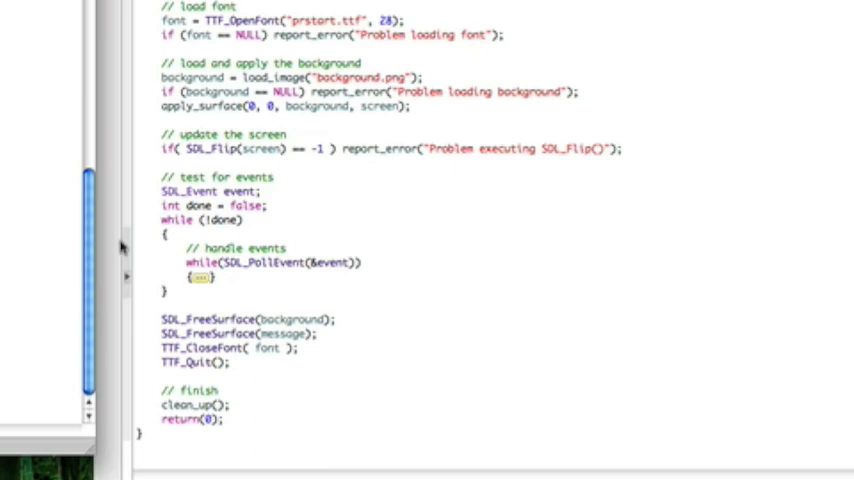
{"action": "left_click_drag", "start_coordinate": [162, 318], "coordinate": [230, 362]}
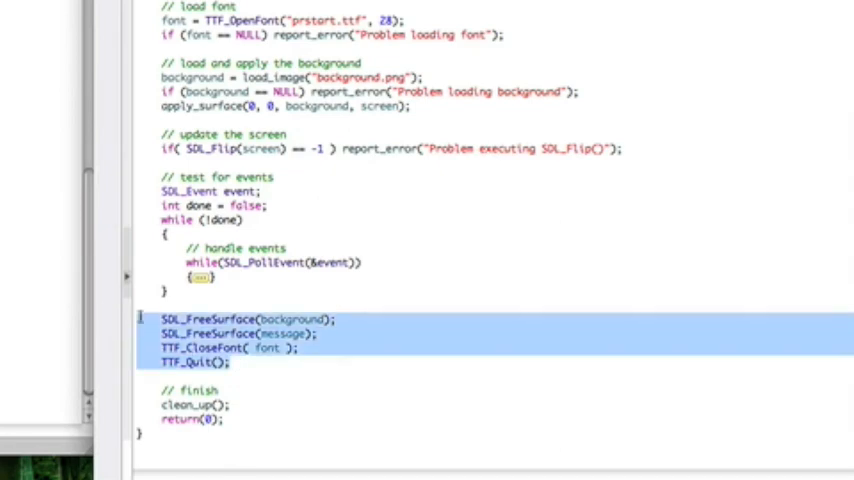
{"action": "left_click", "coordinate": [284, 412]}
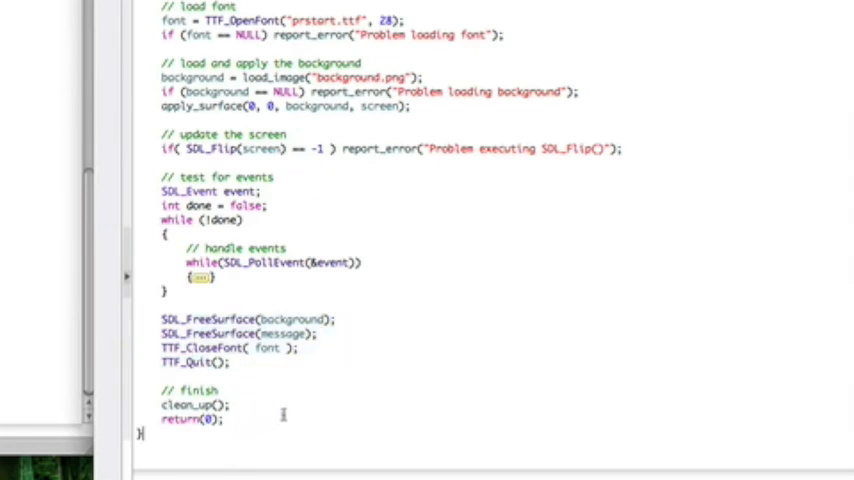